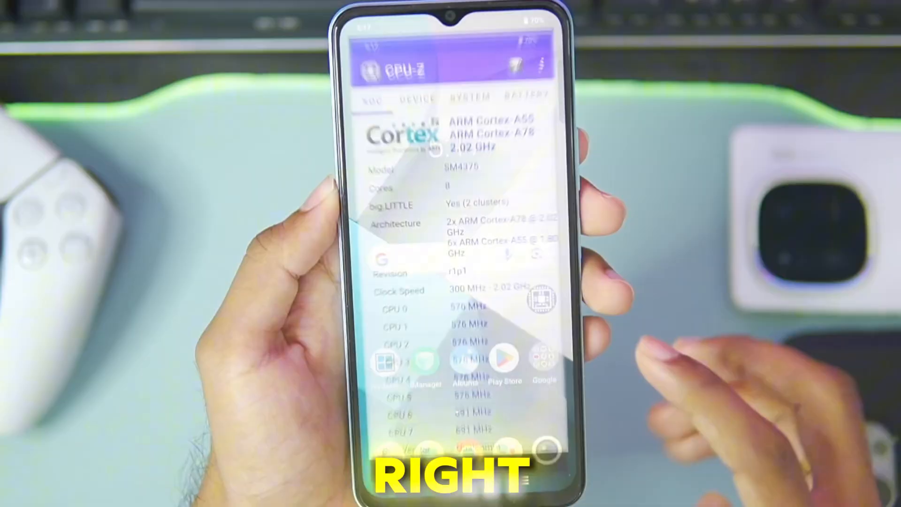
Allow Winlator Frost access to the phone's files so its system files install
scroll("down", 3)
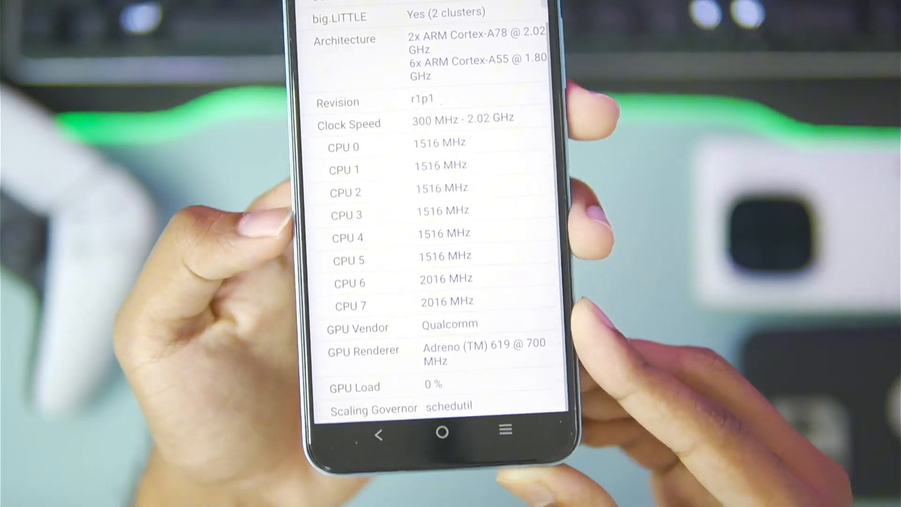
left_click(376, 3)
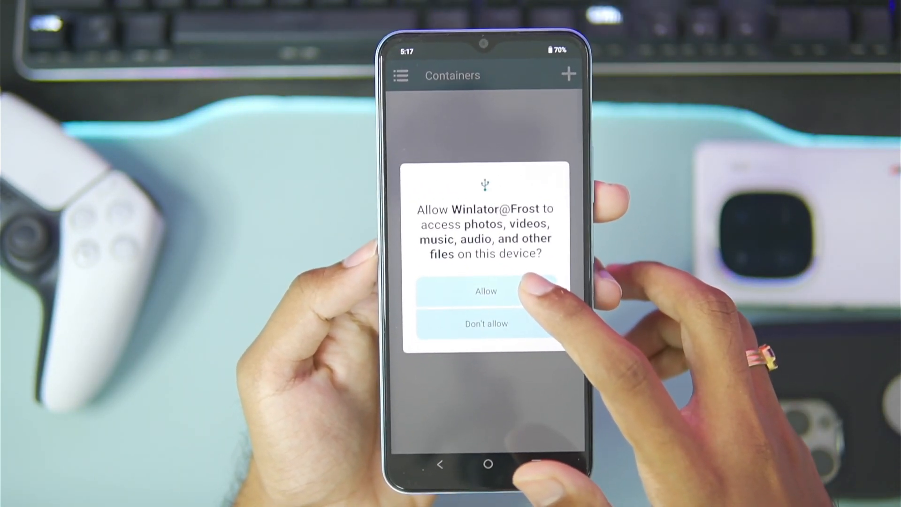
left_click(486, 290)
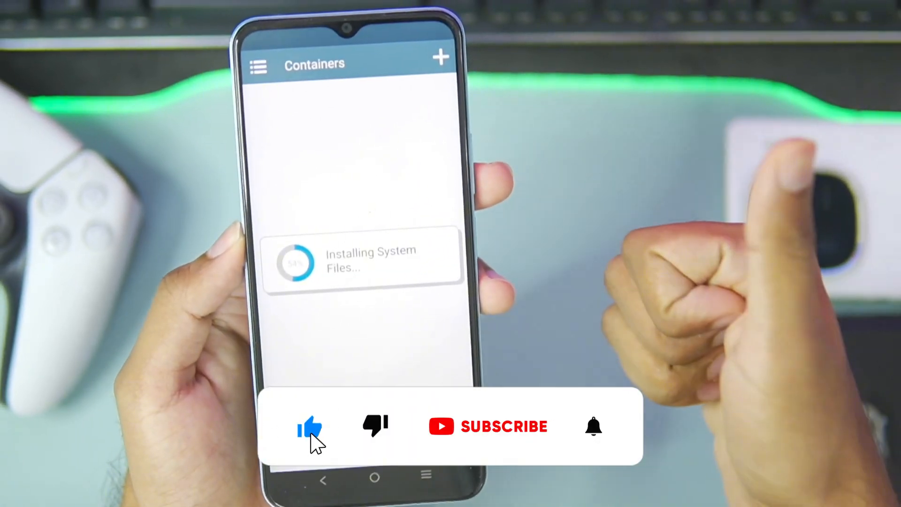
left_click(504, 426)
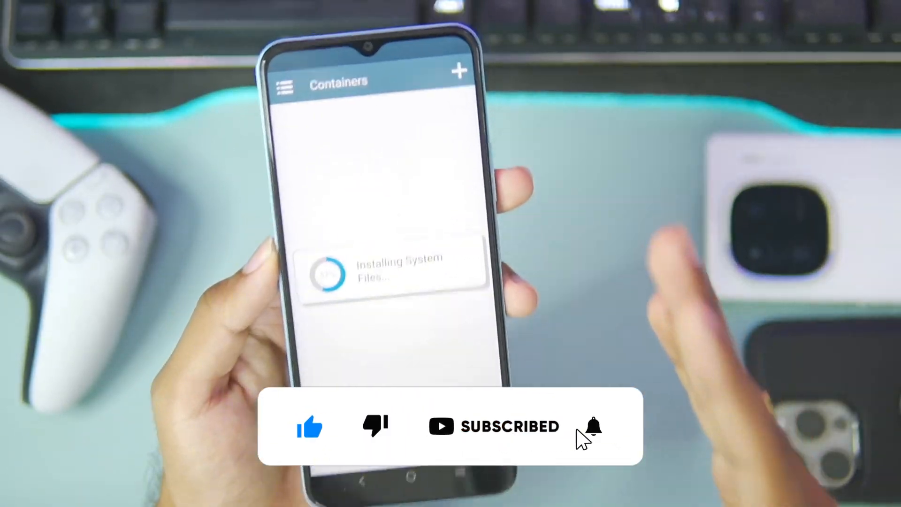
left_click(592, 425)
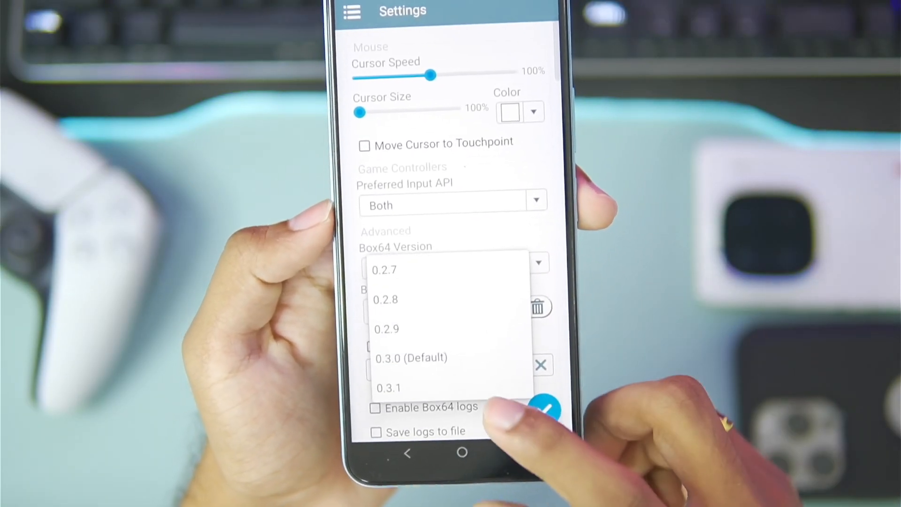
Choose Box64 version 0.3.1 with the Performance preset and save the settings
left_click(389, 388)
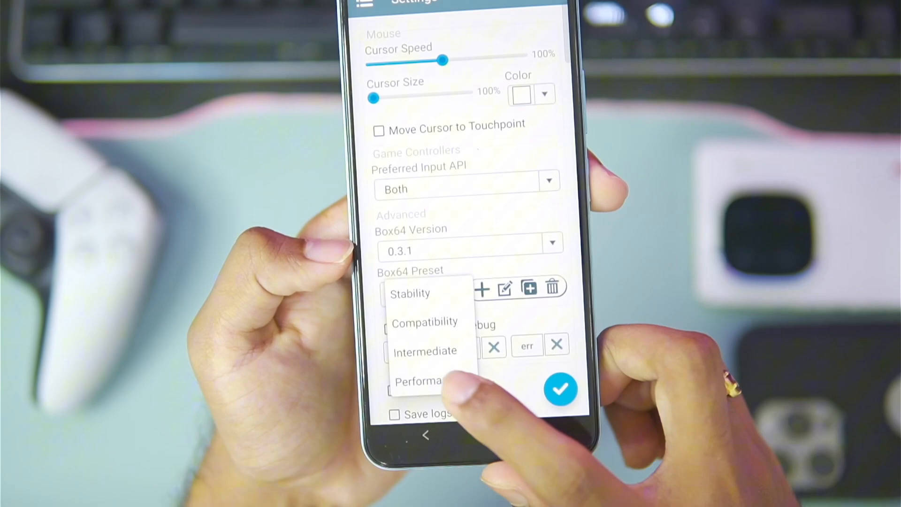
left_click(420, 381)
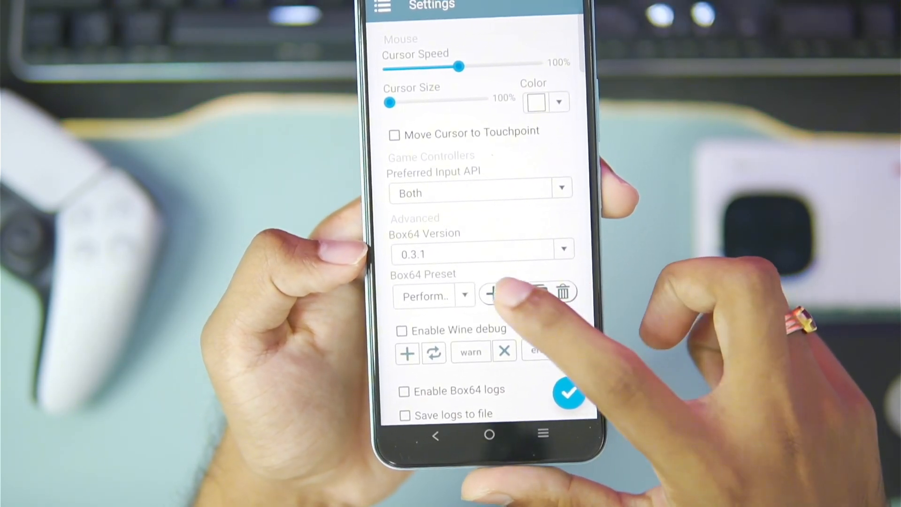
left_click(538, 293)
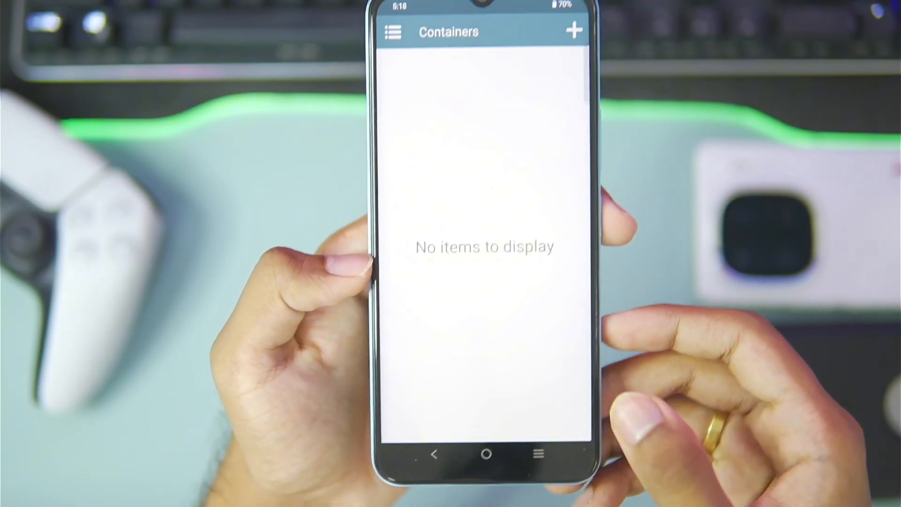
Create a new container with 800x600 screen size and Turnip driver version 25.0.0
left_click(573, 31)
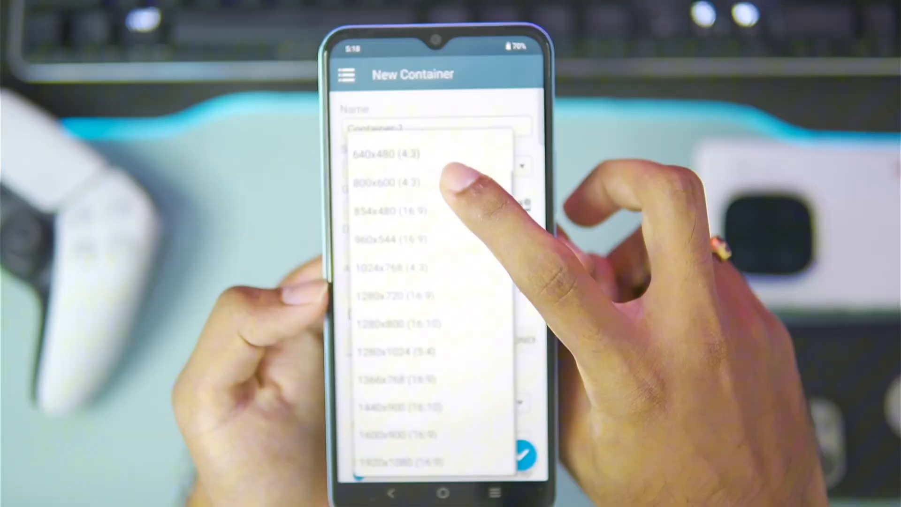
left_click(384, 183)
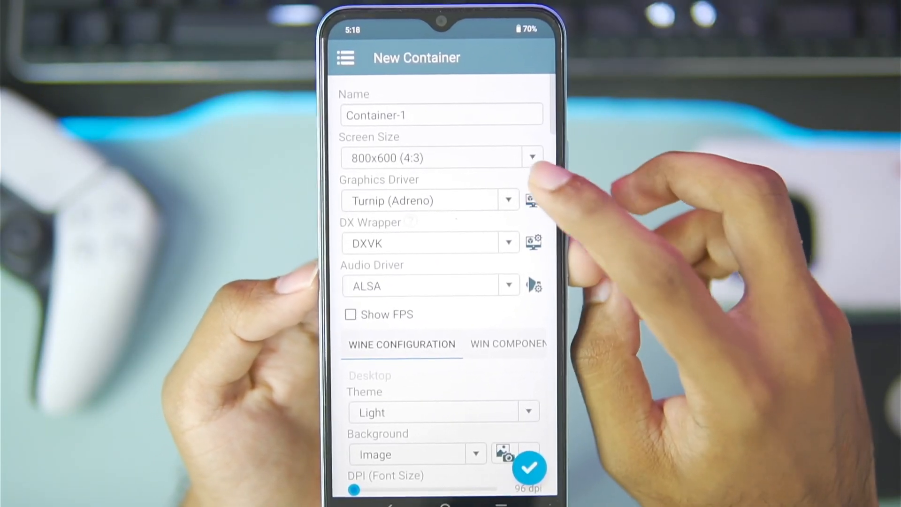
left_click(531, 200)
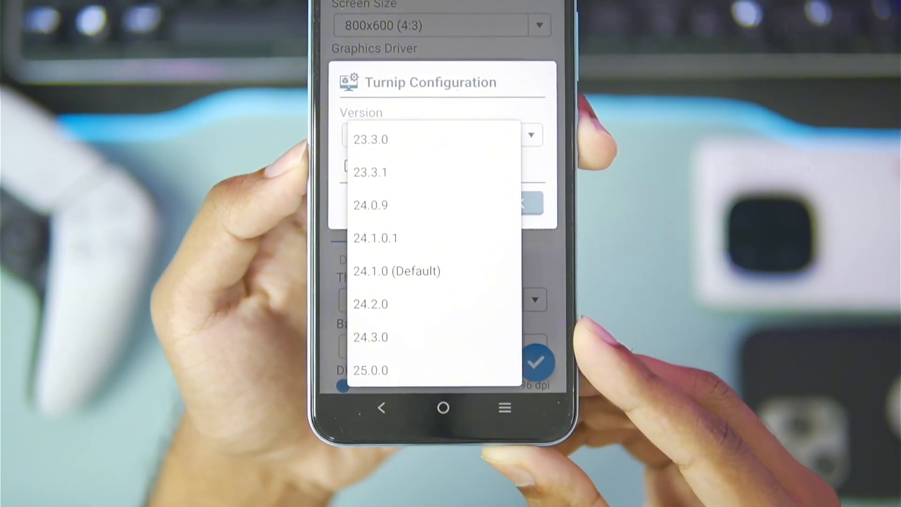
left_click(370, 370)
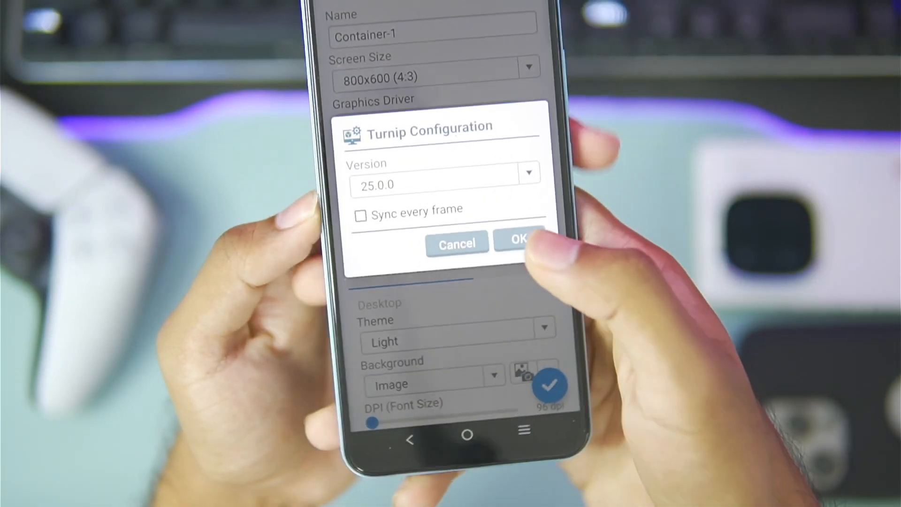
left_click(517, 243)
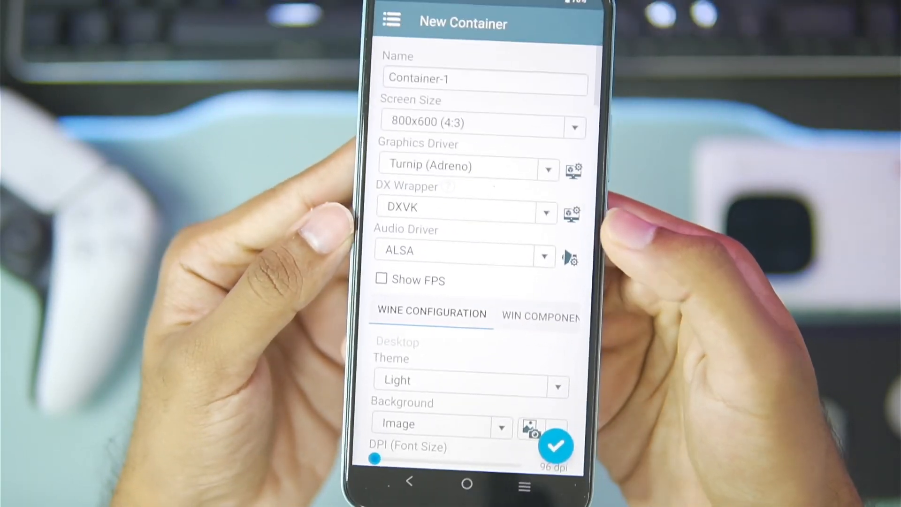
Set the container's DXVK version to 2.4.1 (Default) and confirm it
left_click(571, 212)
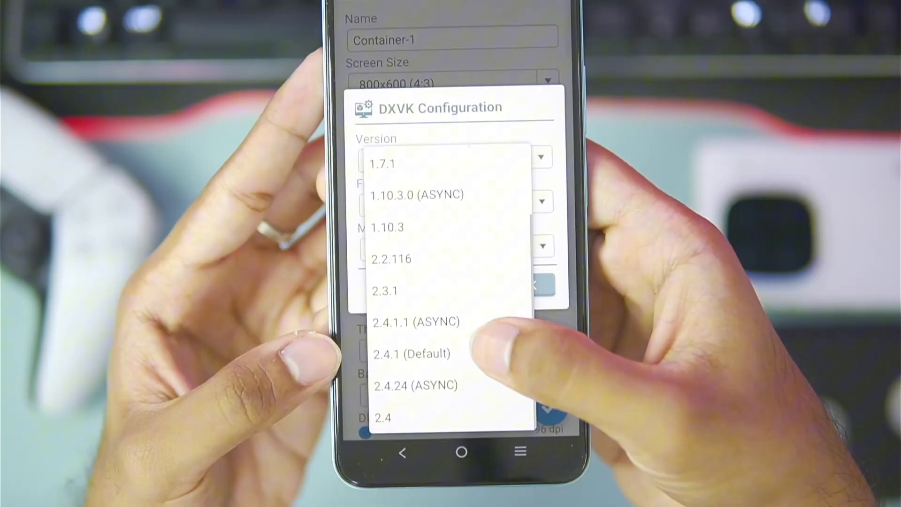
left_click(413, 354)
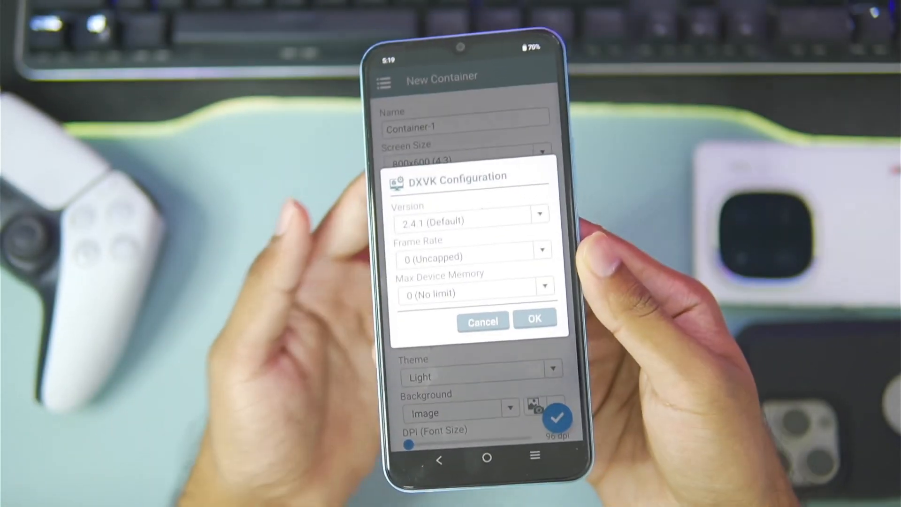
left_click(534, 318)
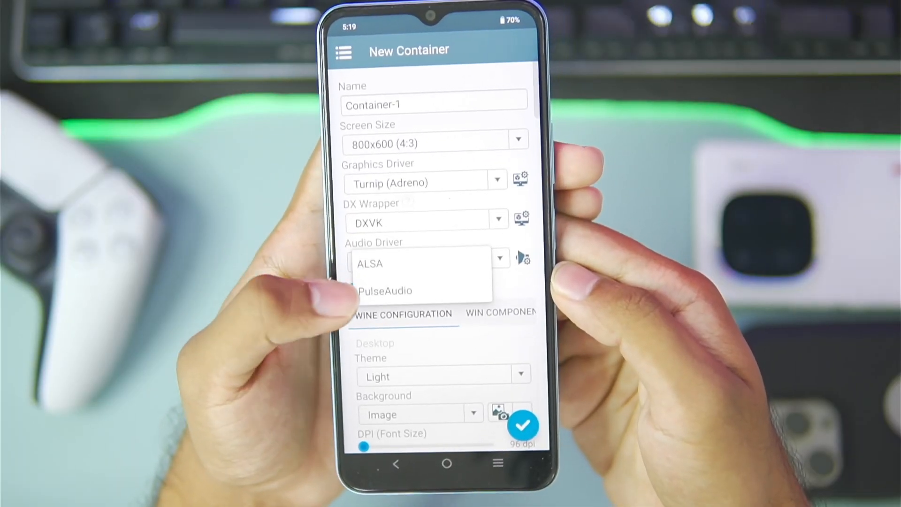
scroll("down", 3)
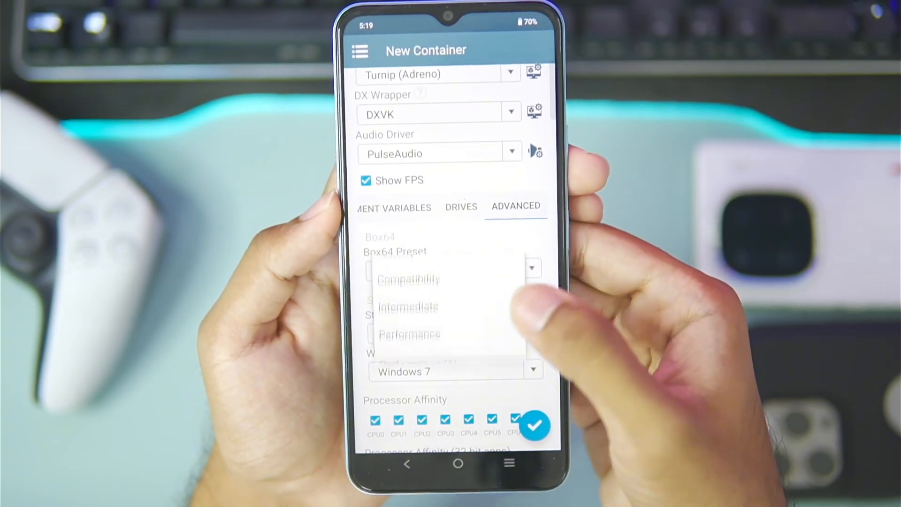
Choose the Performance Box64 preset with Aggressive startup and create Container-1
left_click(410, 335)
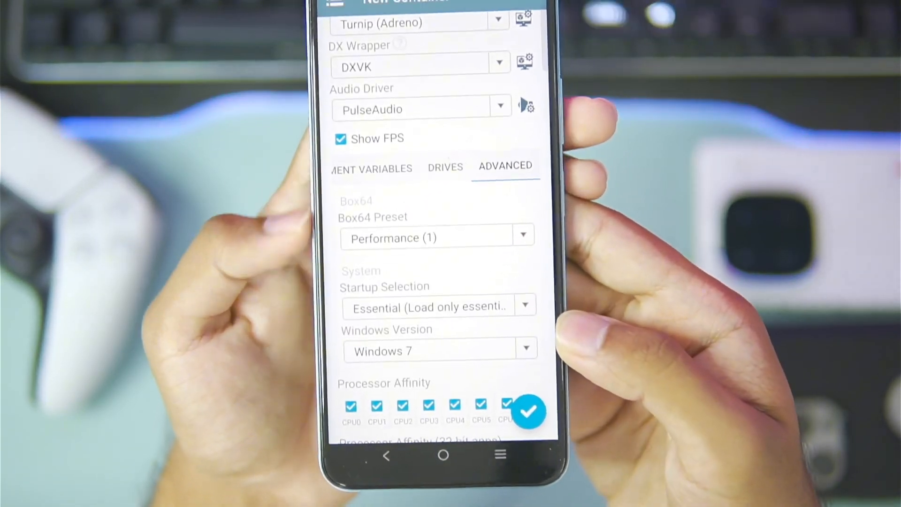
left_click(440, 351)
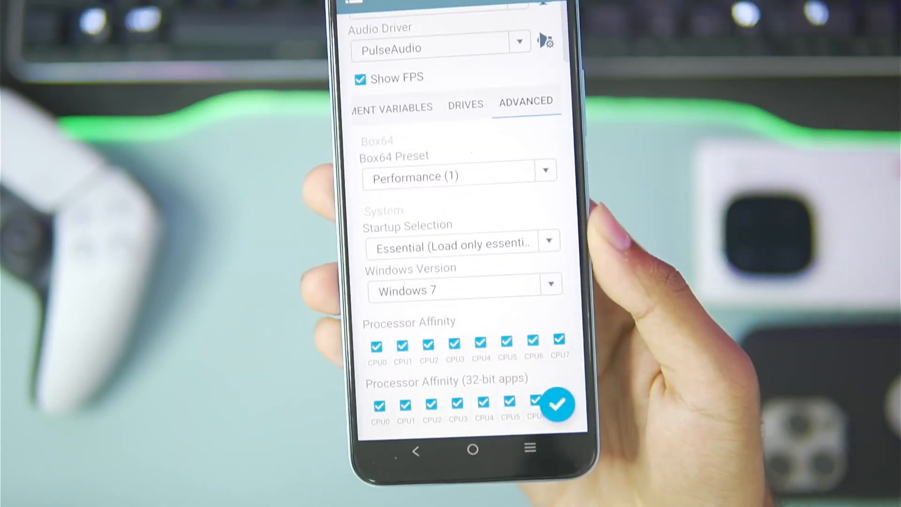
left_click(460, 242)
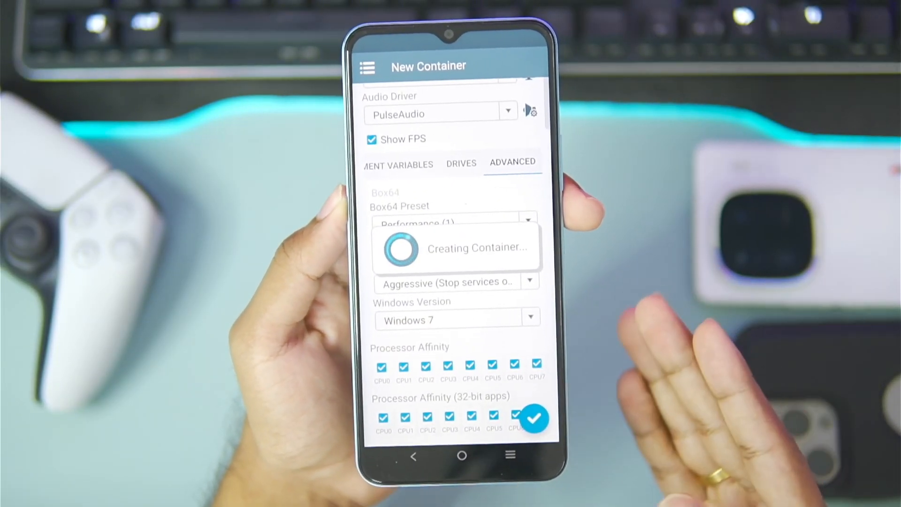
Launch Container-1 into its Windows desktop showing the Assassin's Creed folder
left_click(534, 418)
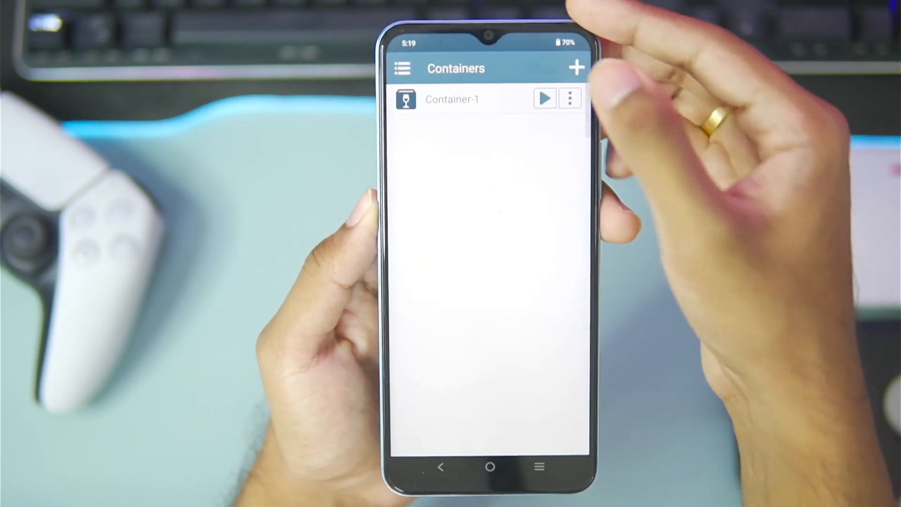
left_click(544, 98)
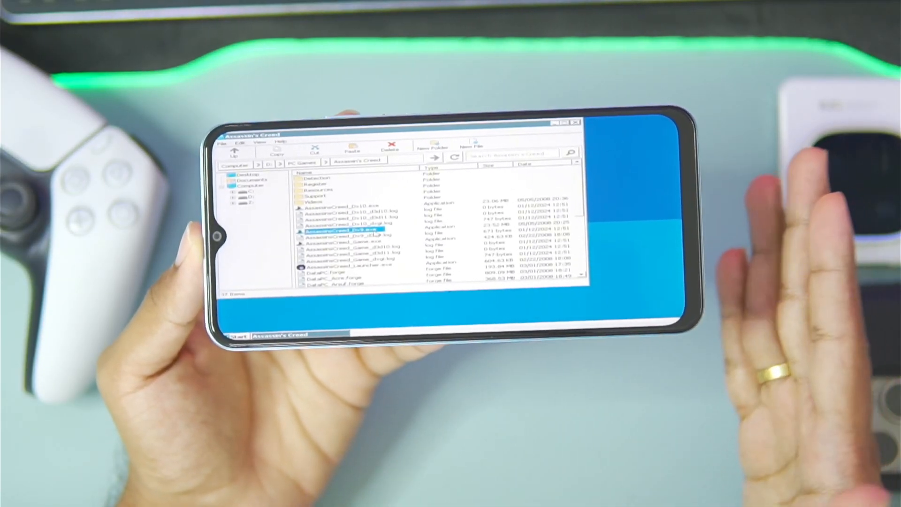
Enable on-screen input controls and move up to the PC Games folder
left_click(683, 157)
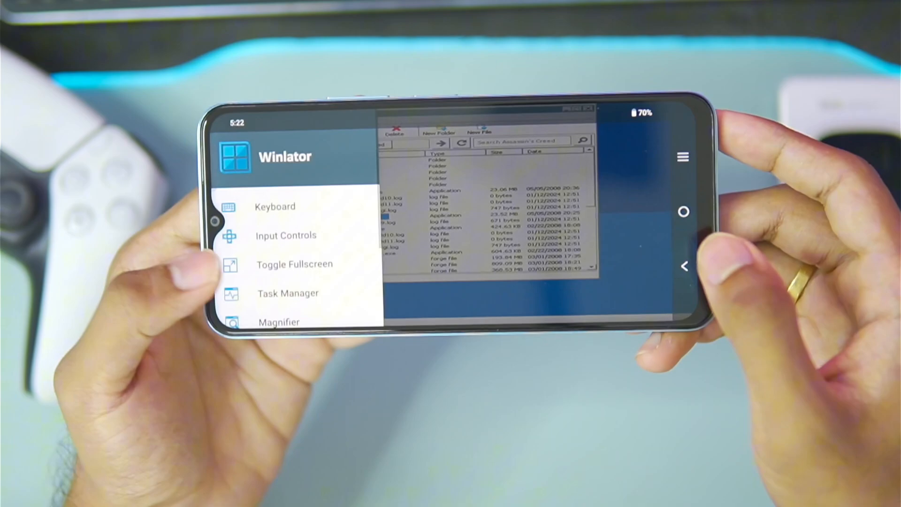
left_click(288, 293)
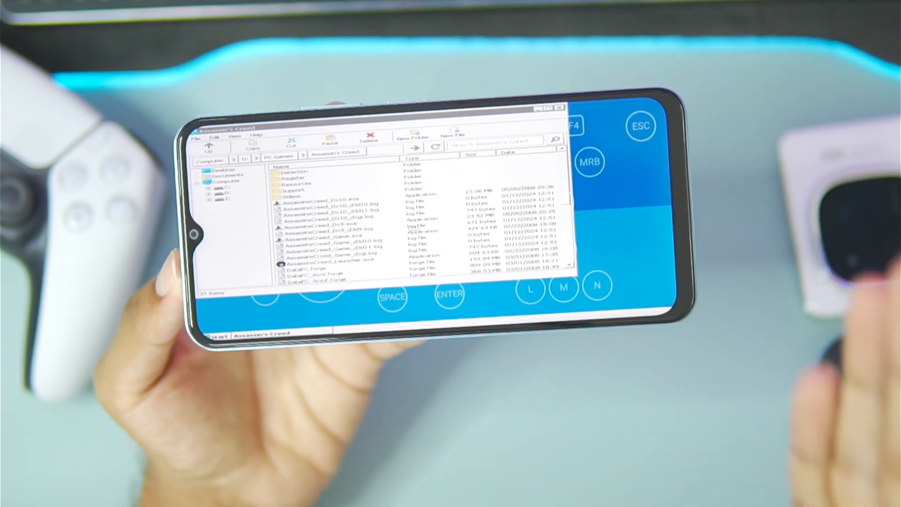
left_click(210, 147)
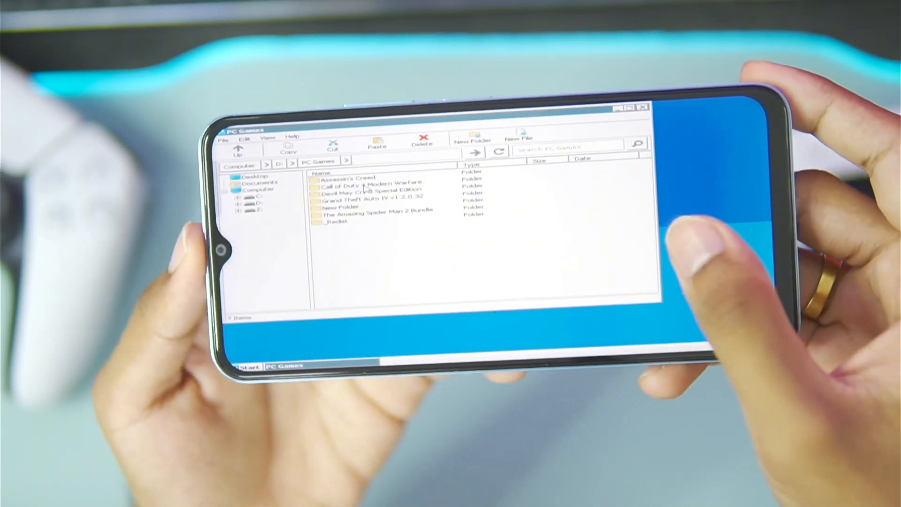
Launch Call of Duty 4 Modern Warfare from its folder
double_click(369, 184)
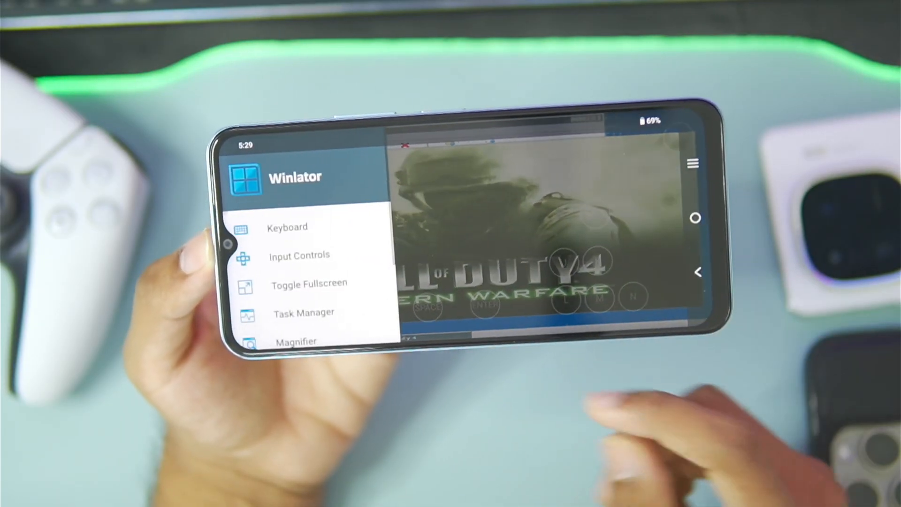
left_click(303, 312)
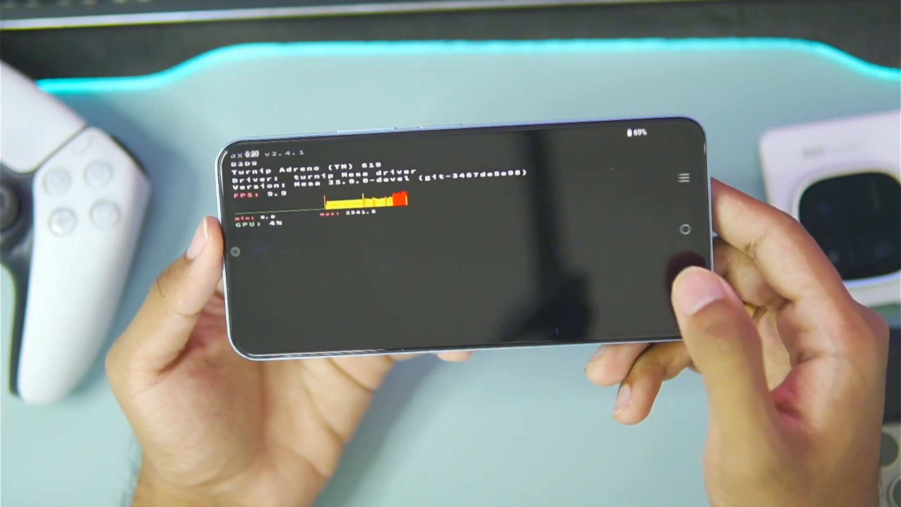
Exit the Windows session and start Container-1 again
left_click(685, 177)
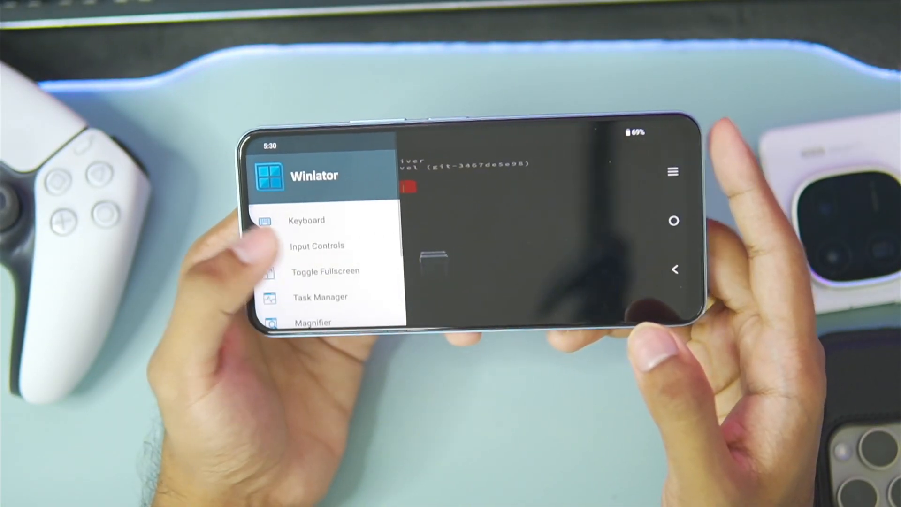
left_click(316, 245)
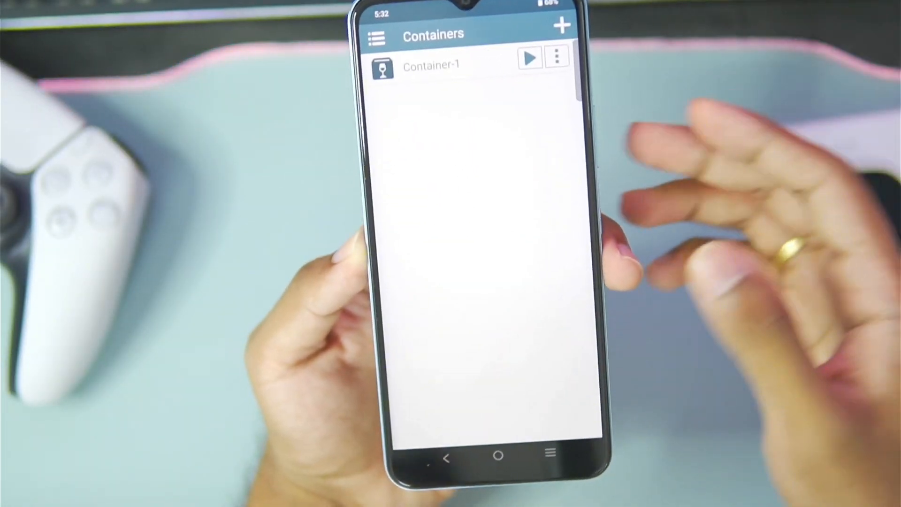
left_click(431, 64)
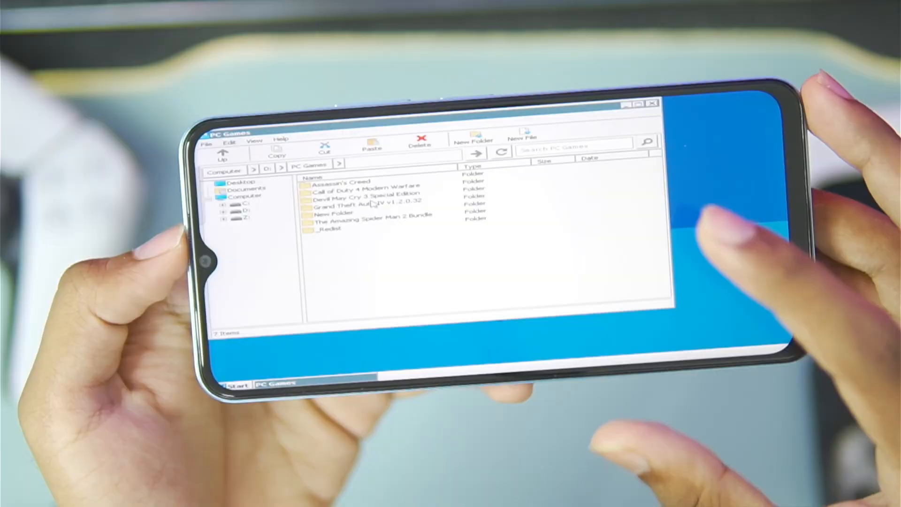
Browse the file manager back to the D: > PC Games folder
left_click(356, 194)
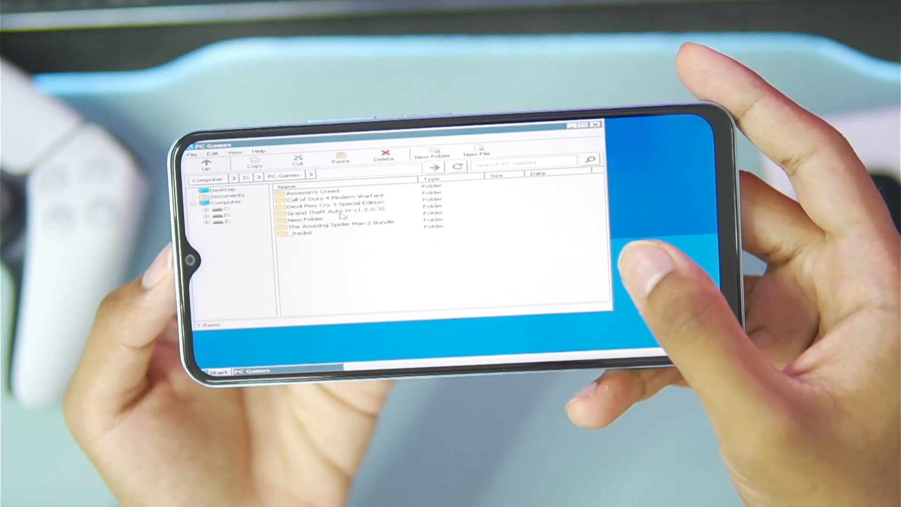
Open The Amazing Spider Man 2 Bundle folder in the file manager
left_click(336, 227)
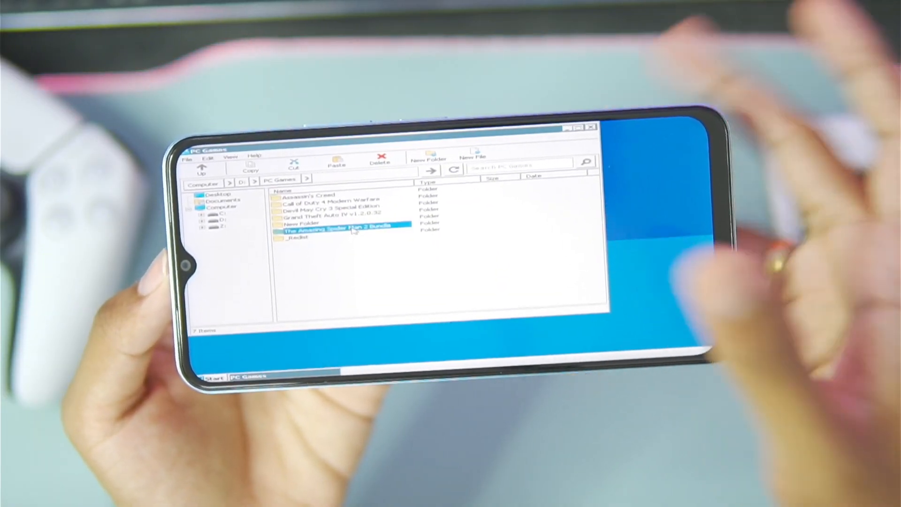
double_click(339, 225)
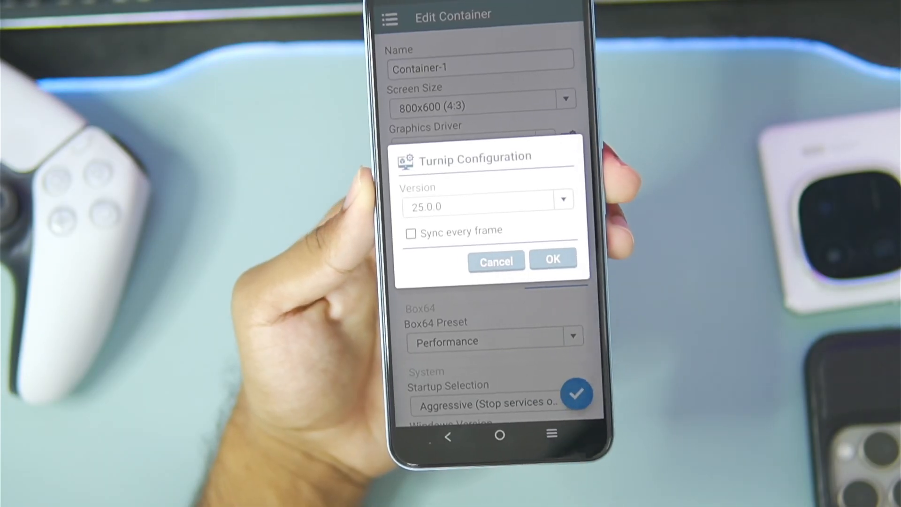
Set the Turnip driver to 24.3.0 and relaunch Container-1 into the PC Games folder
left_click(563, 200)
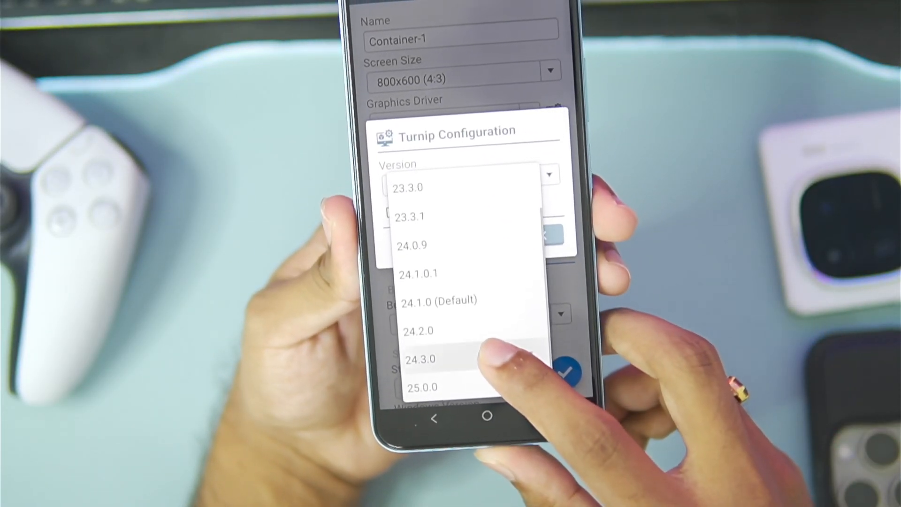
left_click(421, 359)
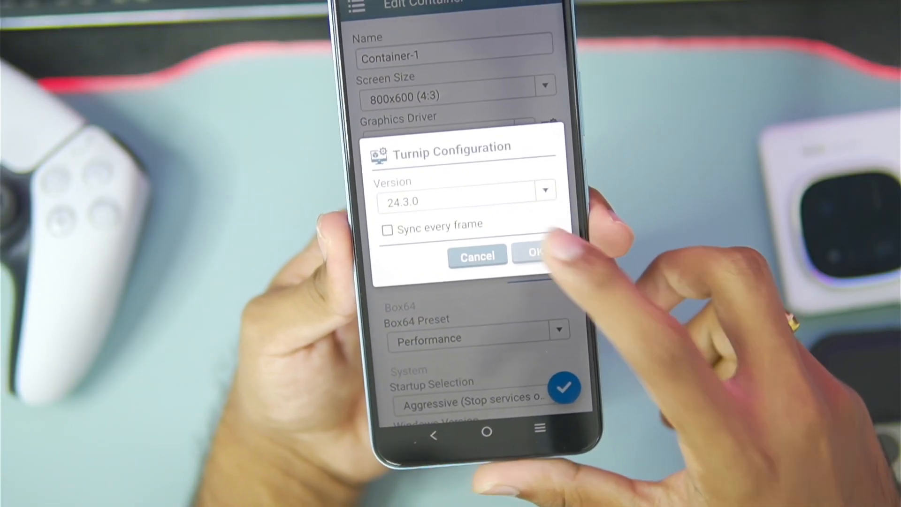
left_click(532, 255)
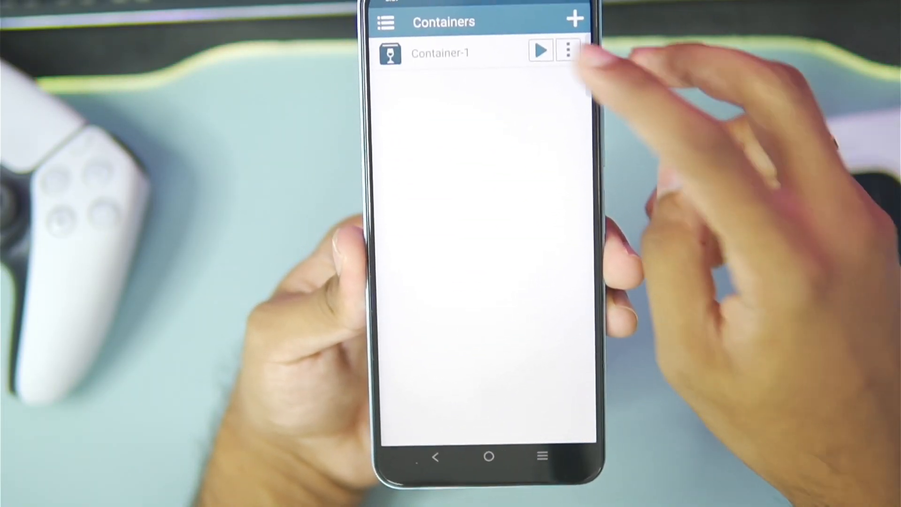
left_click(539, 51)
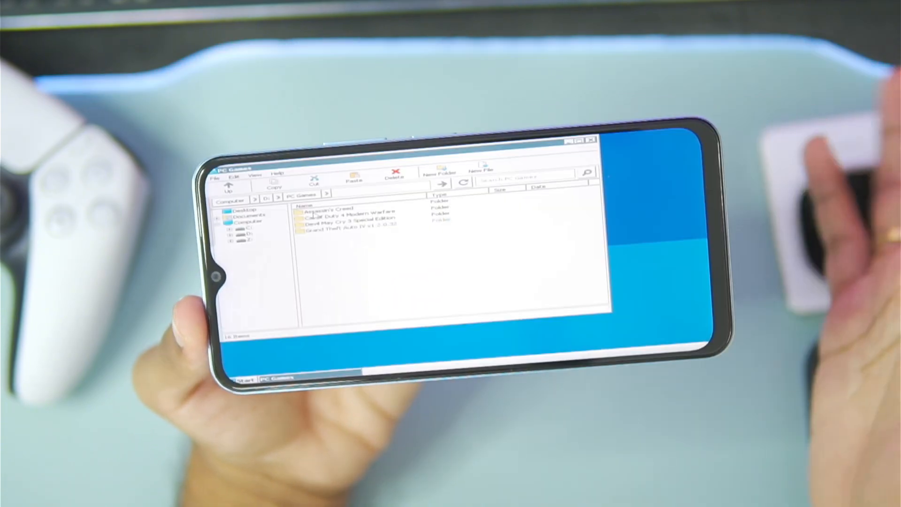
Enter a game folder before returning to Container-1's DXVK configuration (version 2.4.1)
double_click(330, 208)
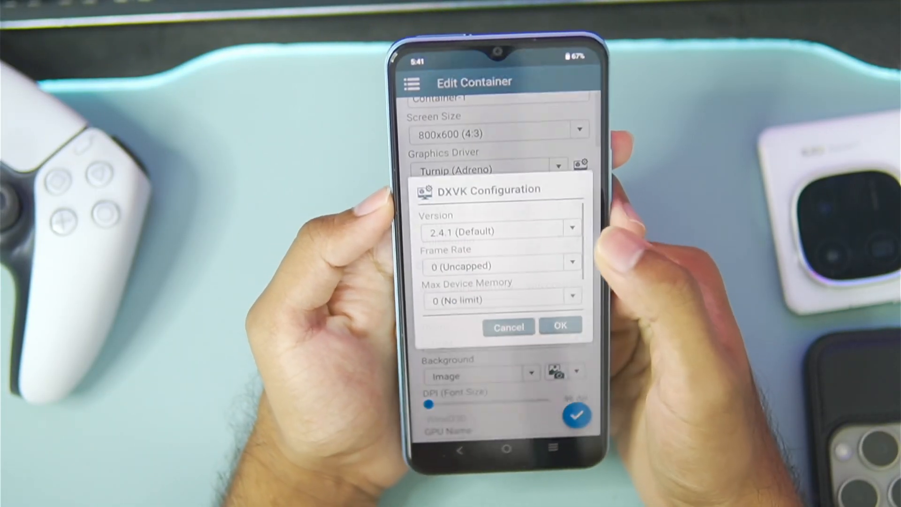
Confirm the DXVK 2.4.1 settings so the container can be saved and relaunched
left_click(560, 326)
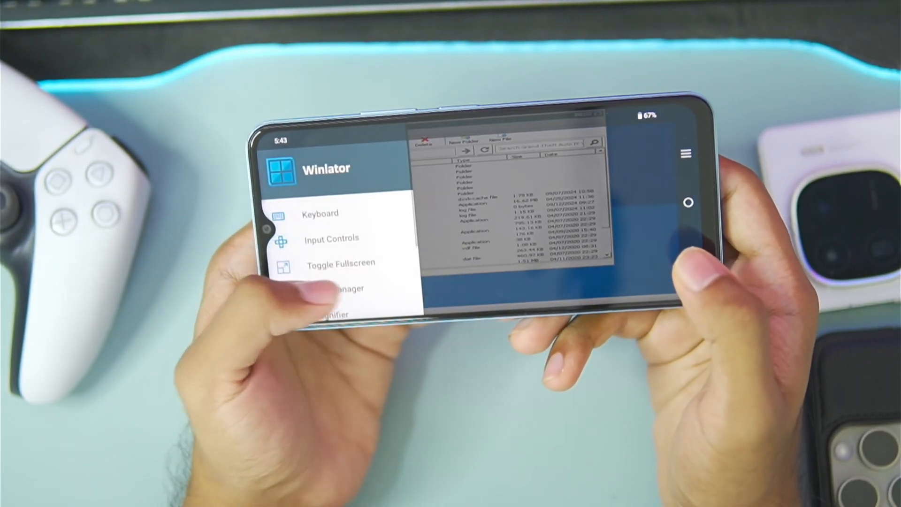
Exit the Windows session and return to the phone's home screen
left_click(340, 288)
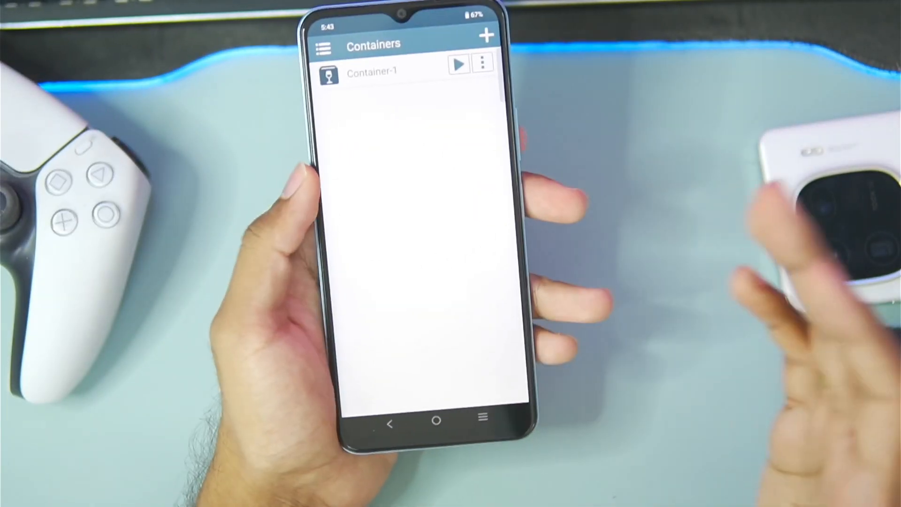
left_click(450, 423)
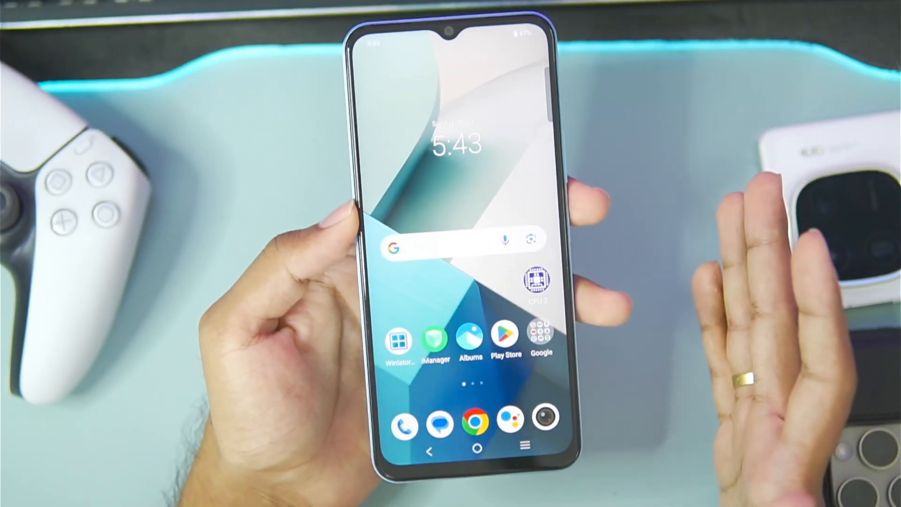